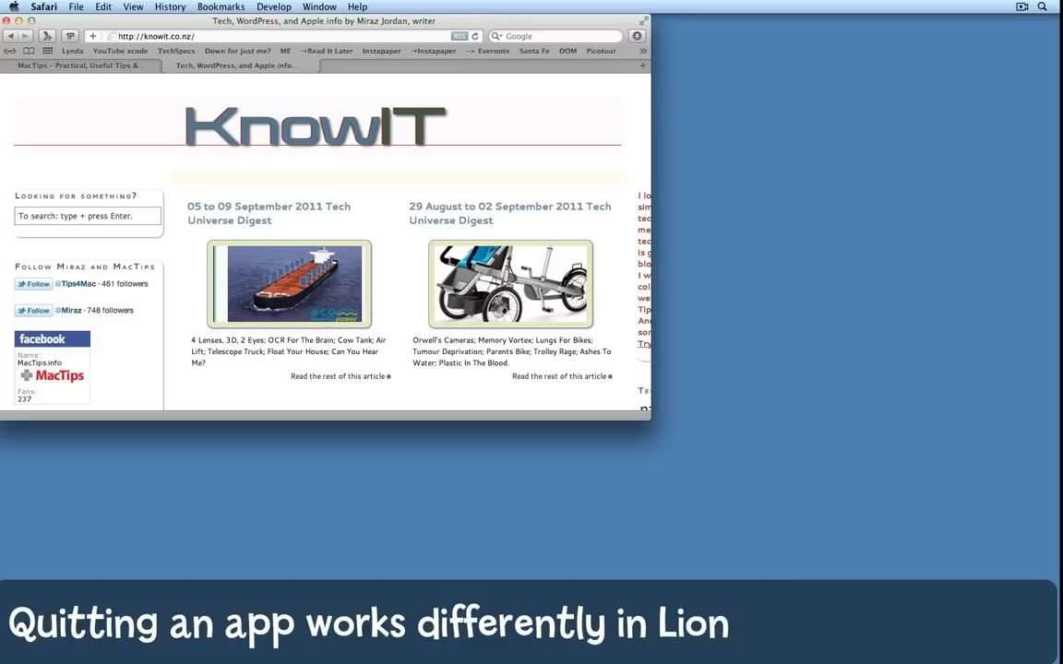
pyautogui.moveTo(96, 284)
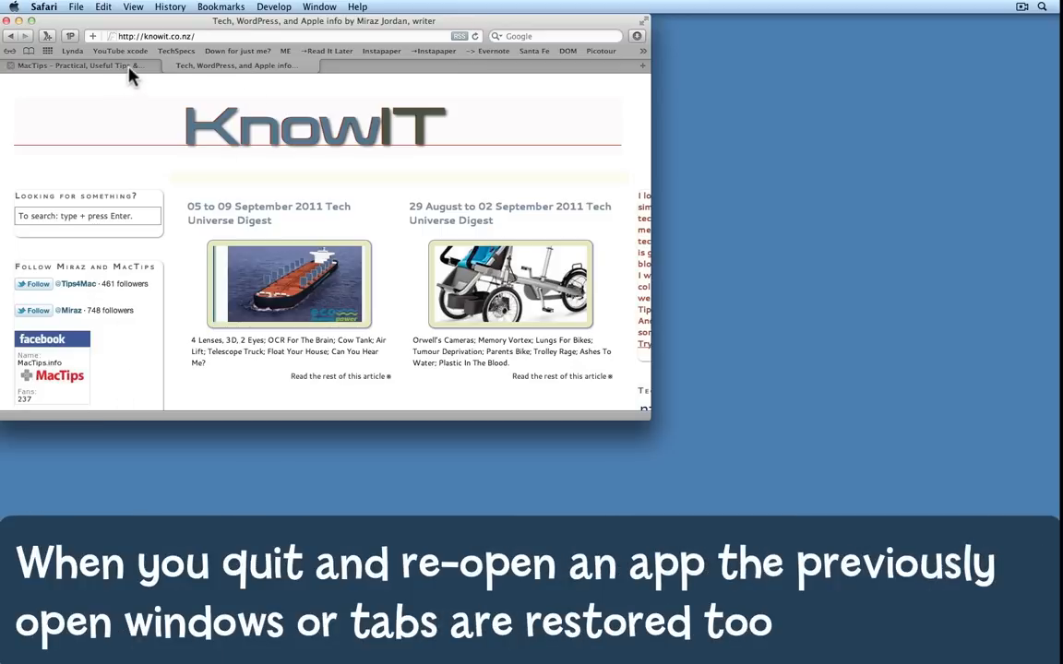
# Step: View the MacTips tab, then quit Safari normally via Safari > Quit Safari
pyautogui.click(78, 67)
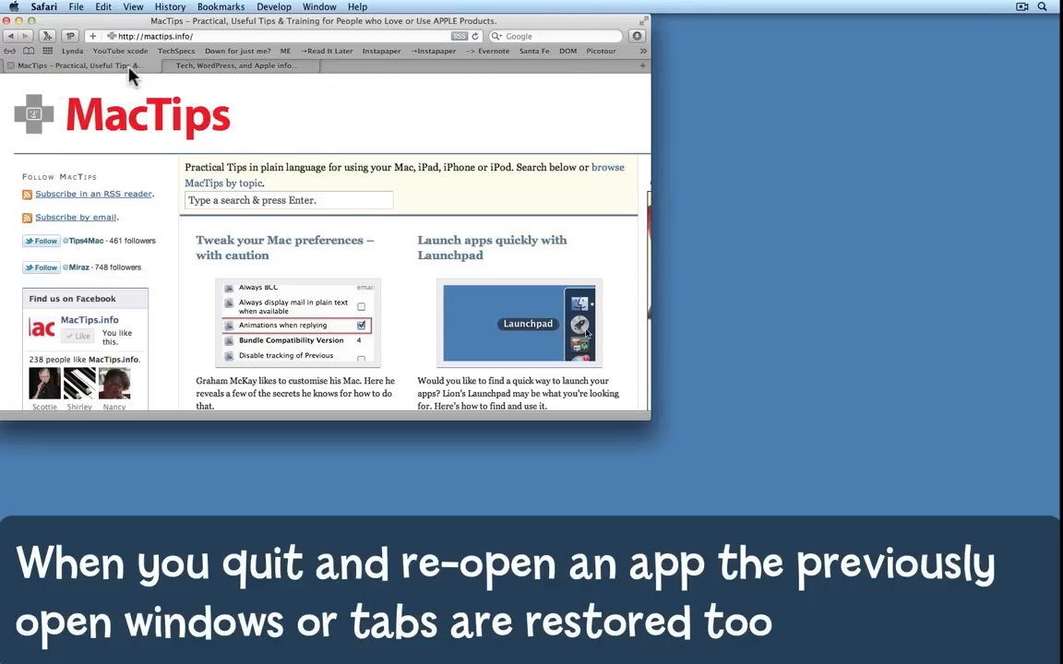
pyautogui.moveTo(57, 20)
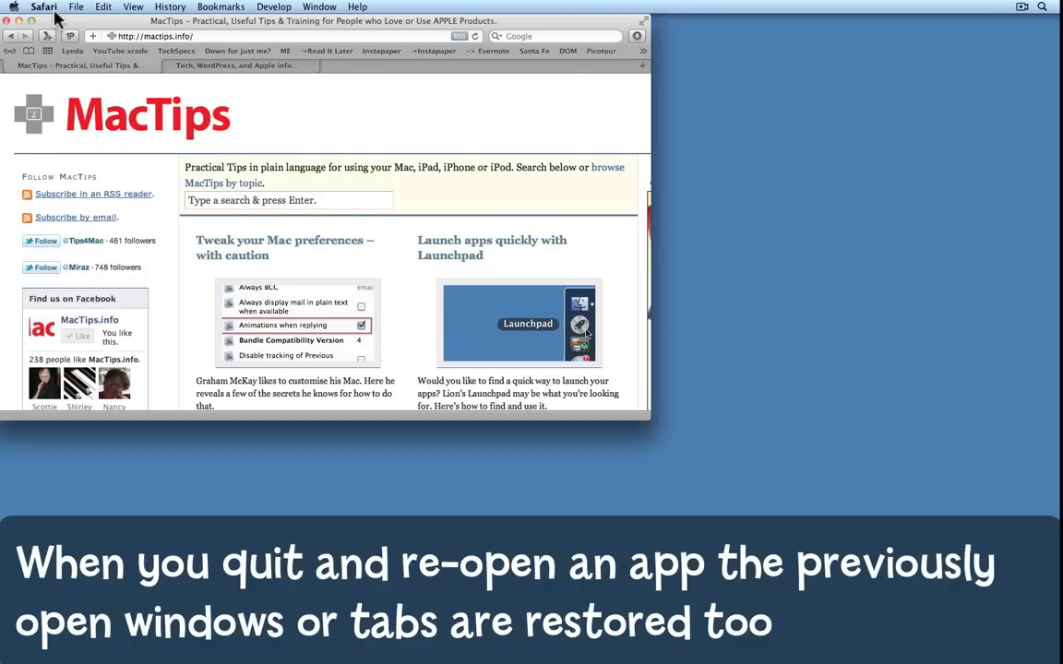
pyautogui.click(45, 8)
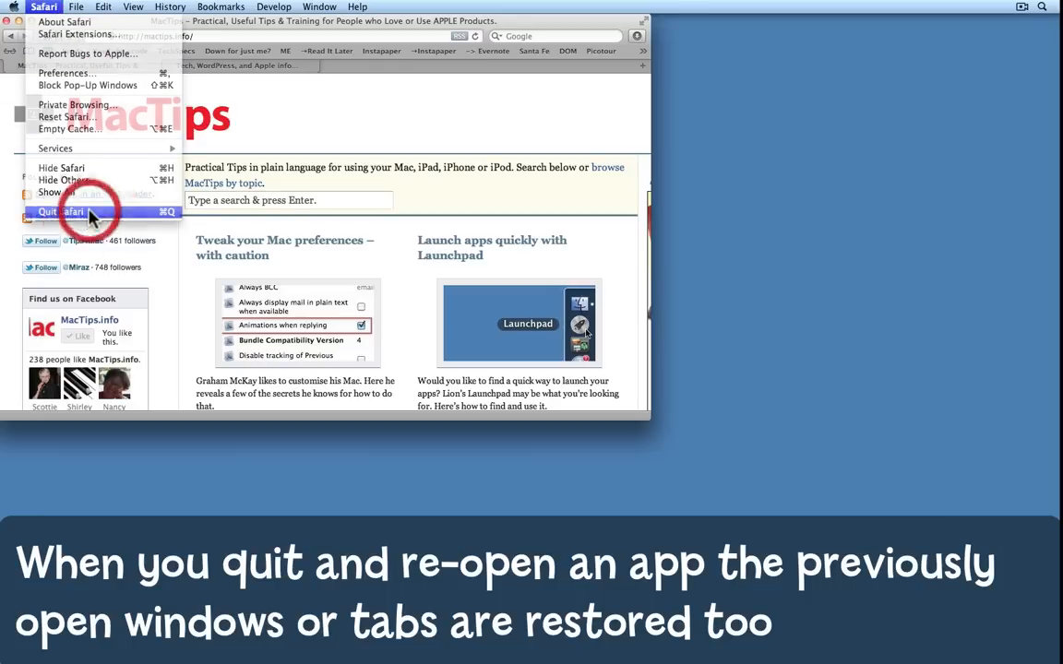
pyautogui.click(59, 211)
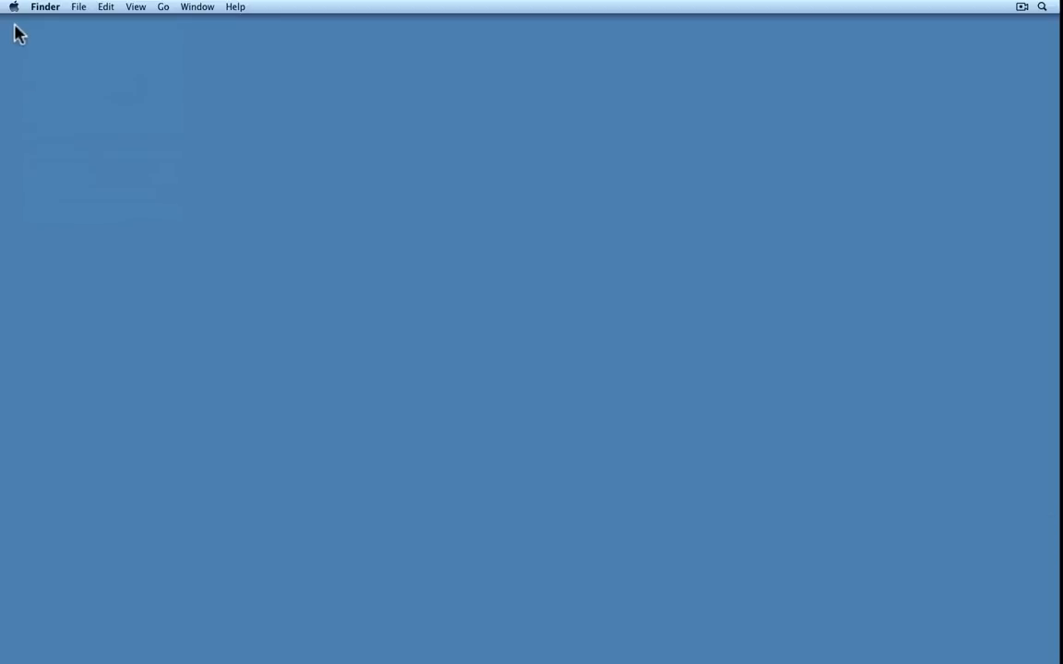
# Step: Relaunch Safari from Recent Items and confirm the KnowIT and MacTips tabs both returned
pyautogui.click(13, 7)
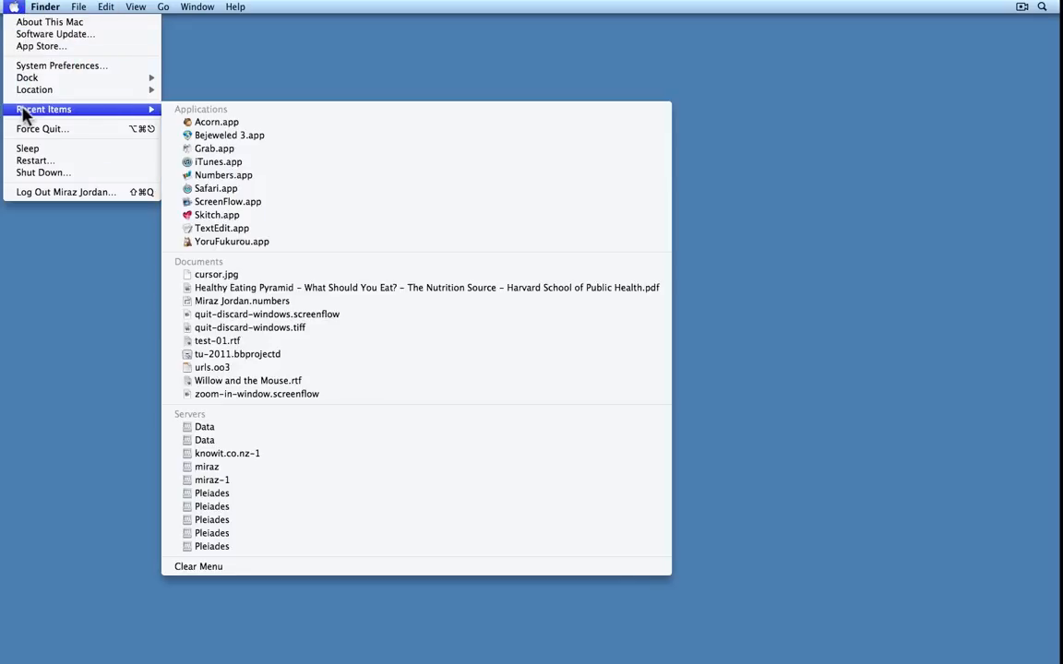
pyautogui.moveTo(227, 188)
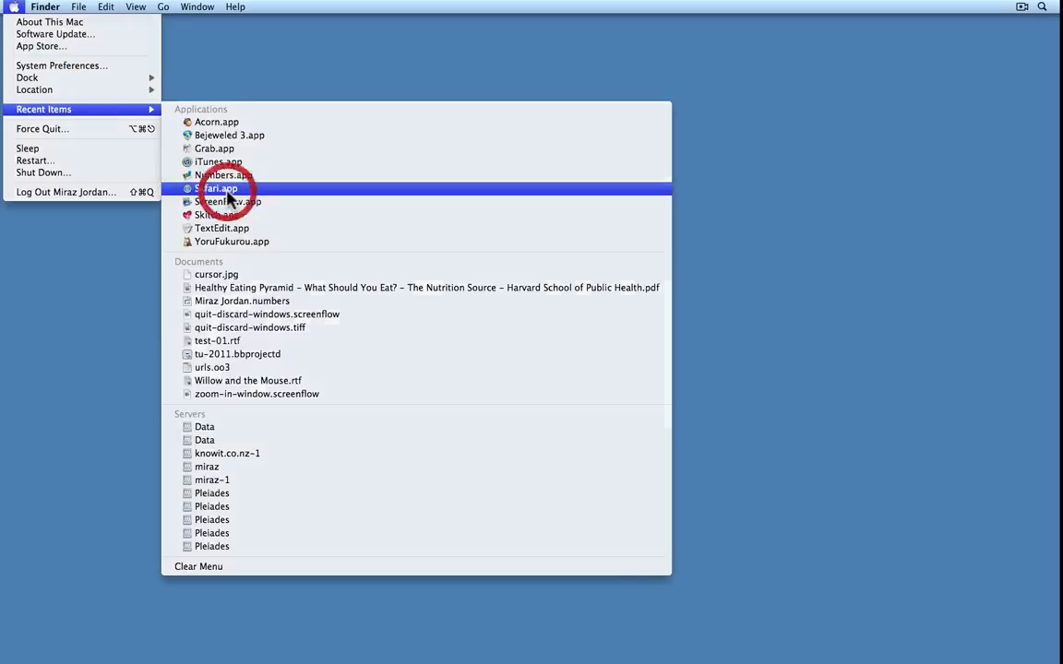
pyautogui.click(218, 188)
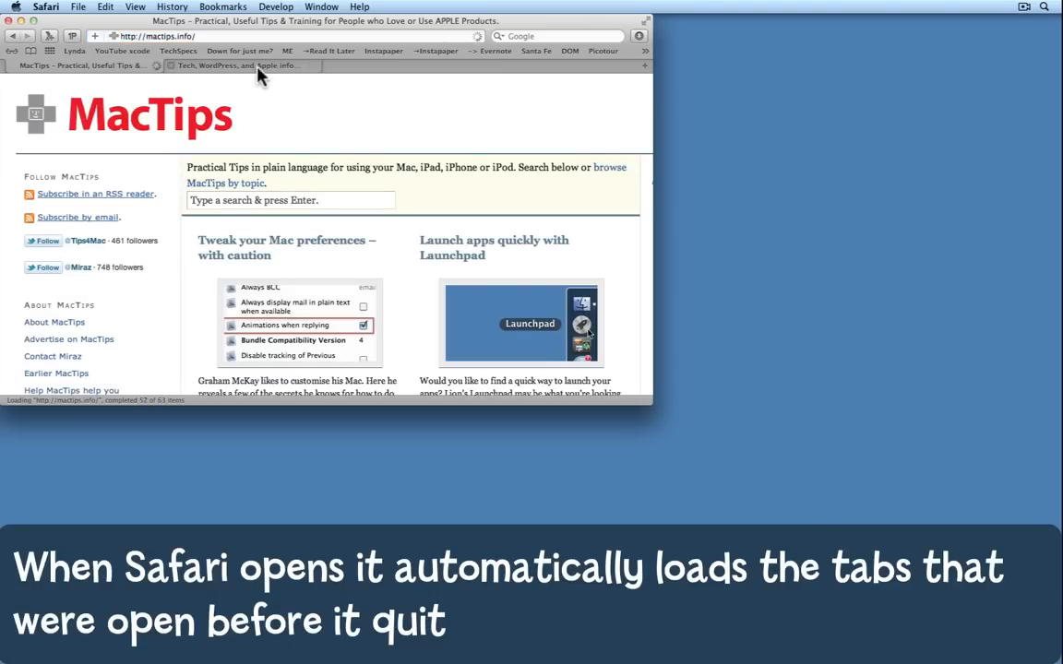
pyautogui.click(238, 64)
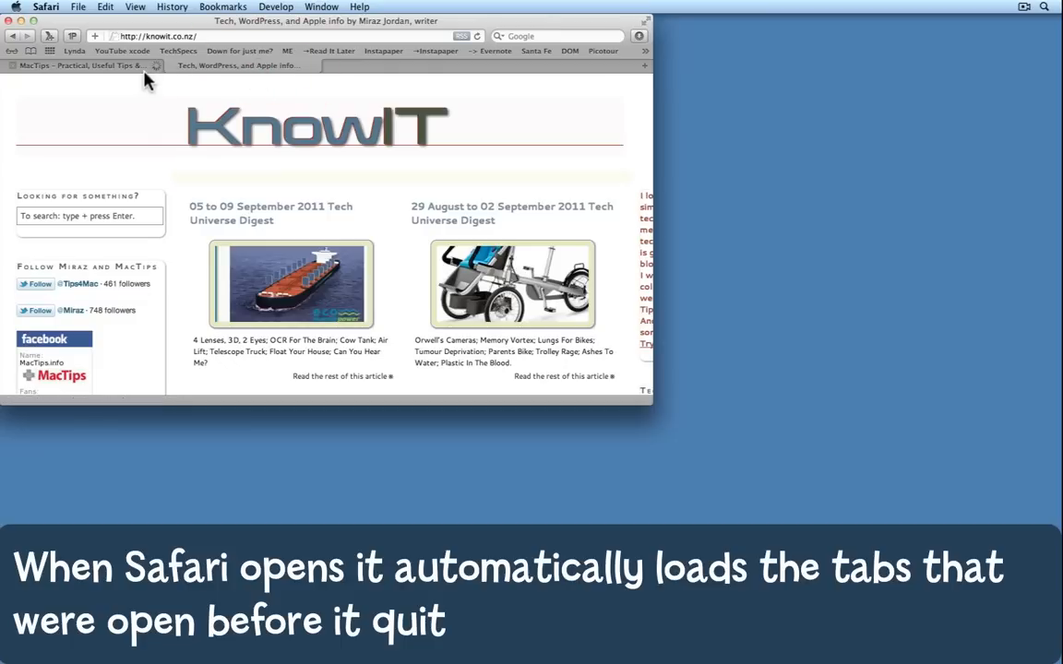
pyautogui.click(77, 67)
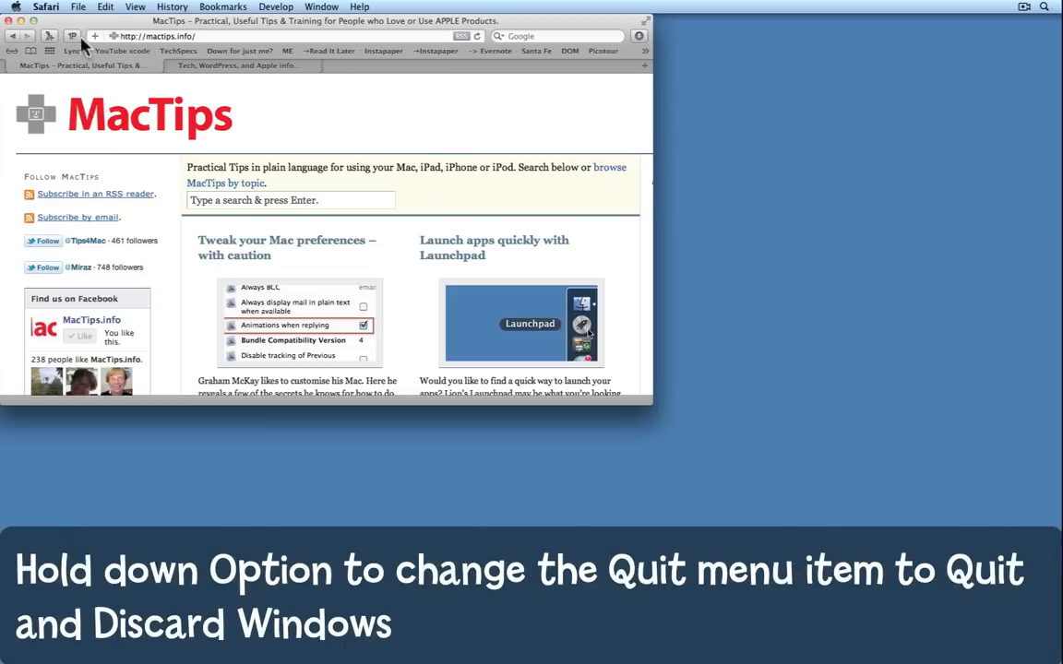
# Step: Quit Safari with Quit and Discard Windows, then relaunch it from Recent Items
pyautogui.click(44, 7)
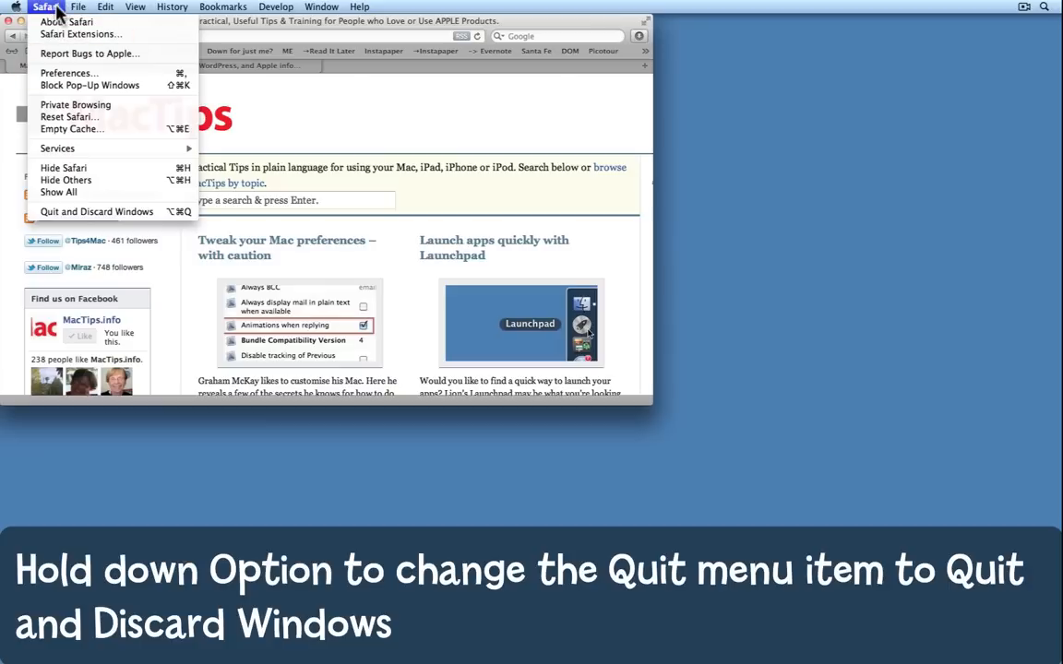
pyautogui.moveTo(95, 210)
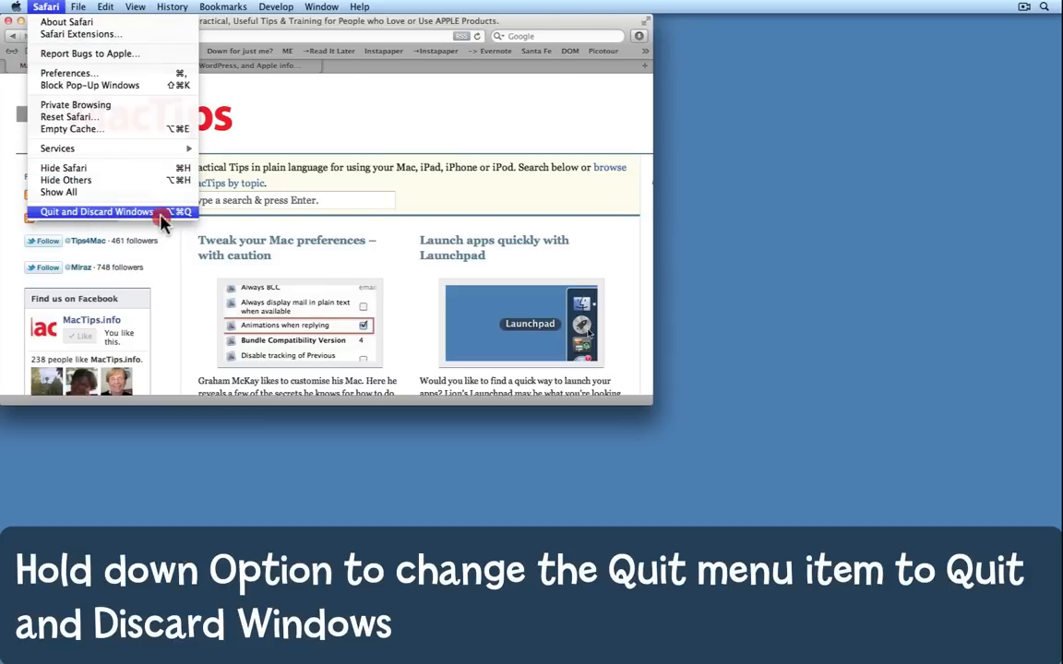
pyautogui.click(96, 210)
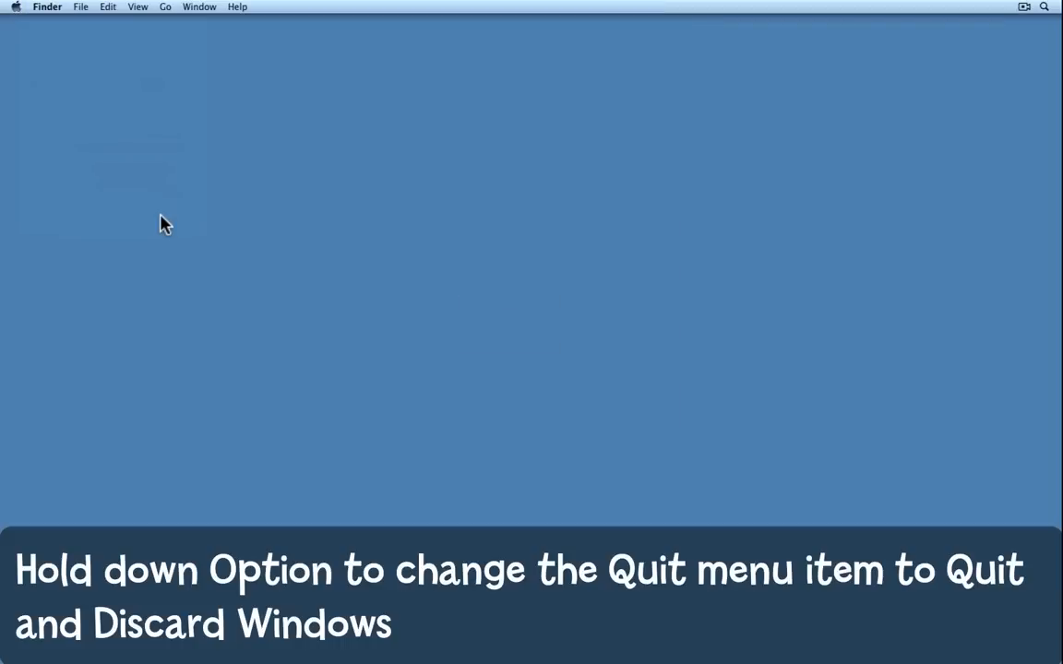
pyautogui.click(15, 8)
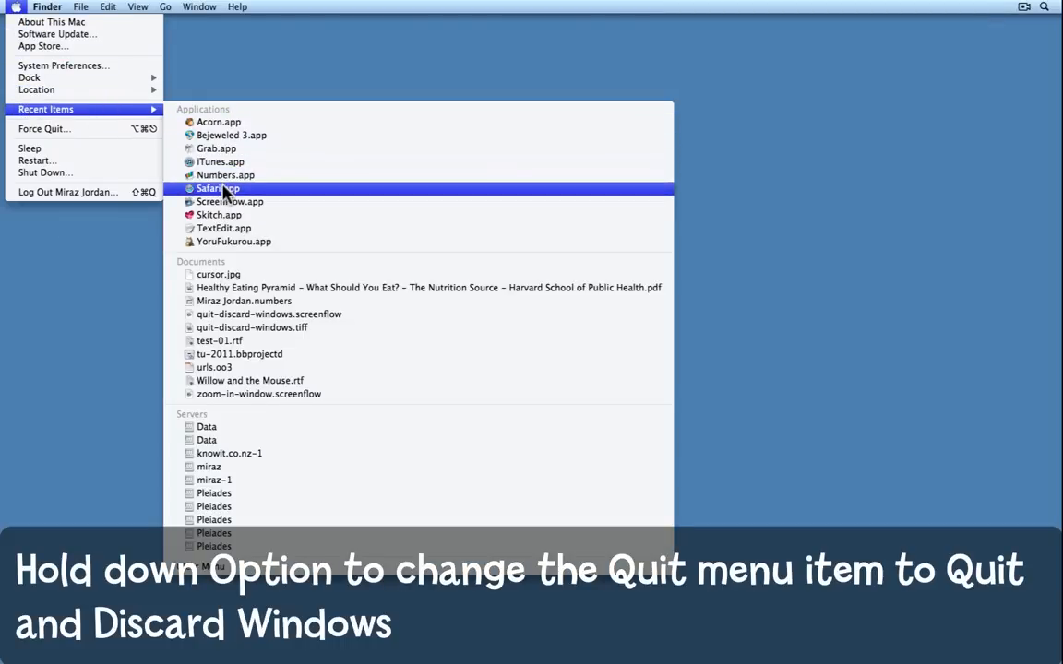
pyautogui.click(218, 189)
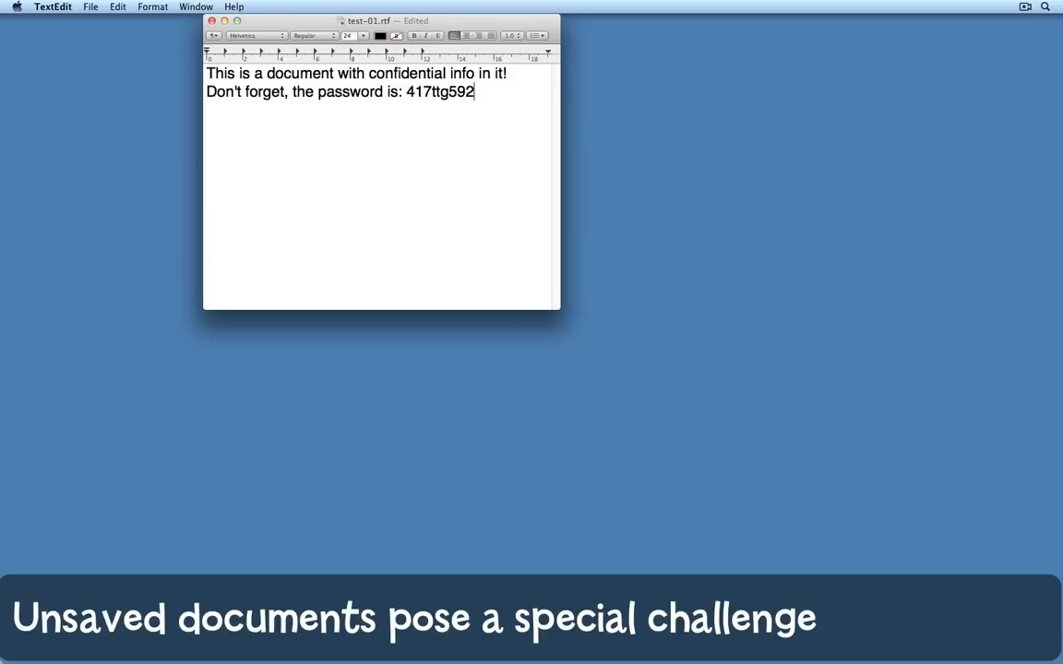
pyautogui.moveTo(96, 7)
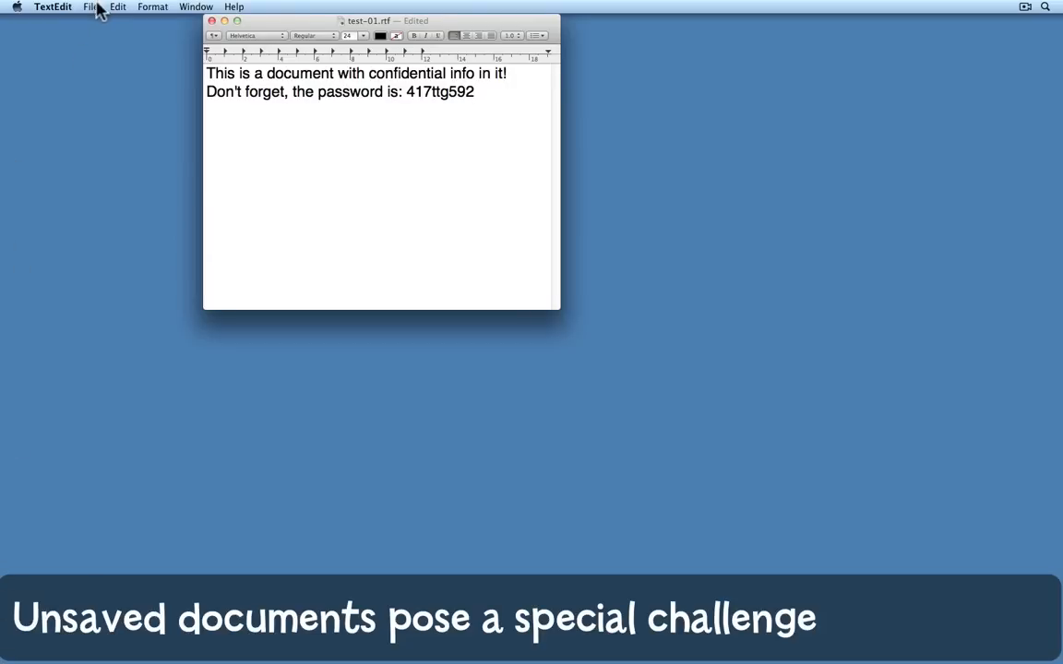
# Step: Create a new untitled note reading 'this is a test', quit TextEdit normally and relaunch it
pyautogui.click(90, 8)
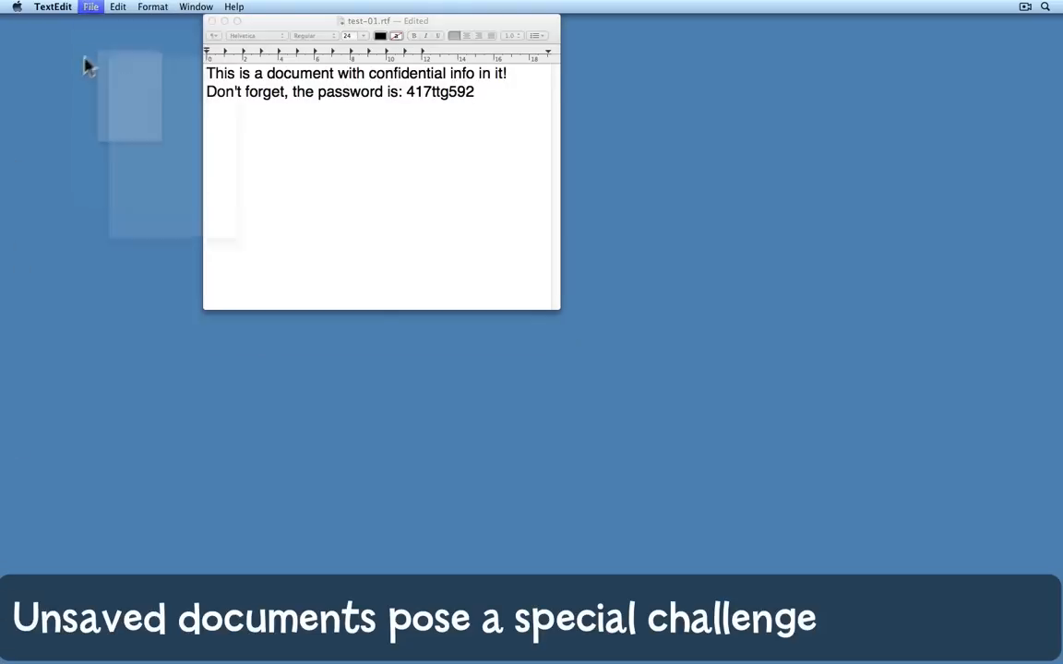
pyautogui.click(91, 8)
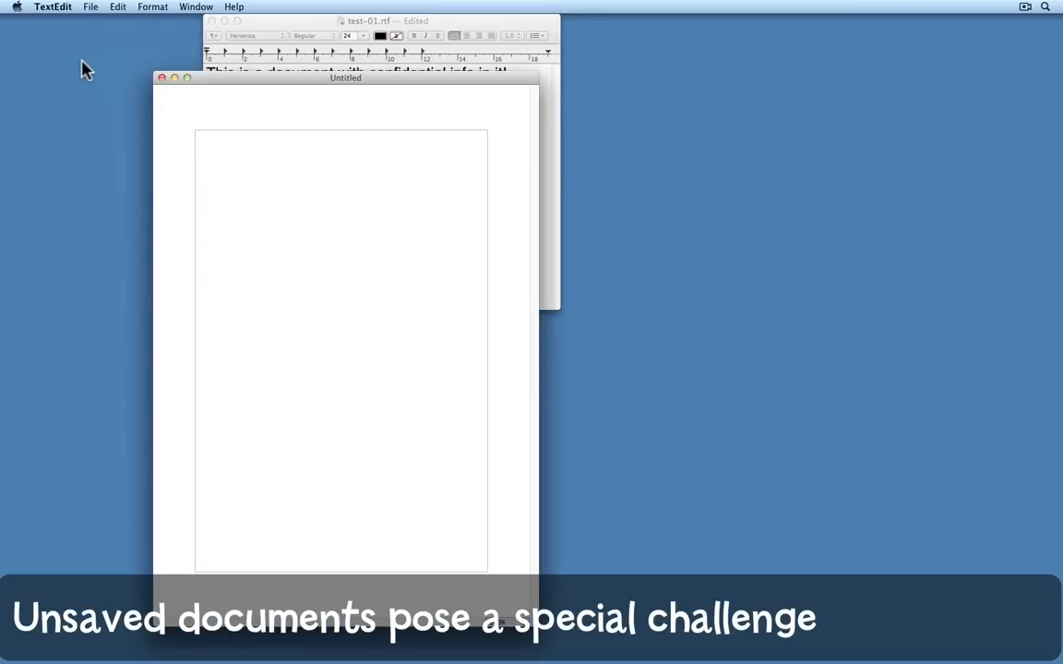
pyautogui.write('this is a test')
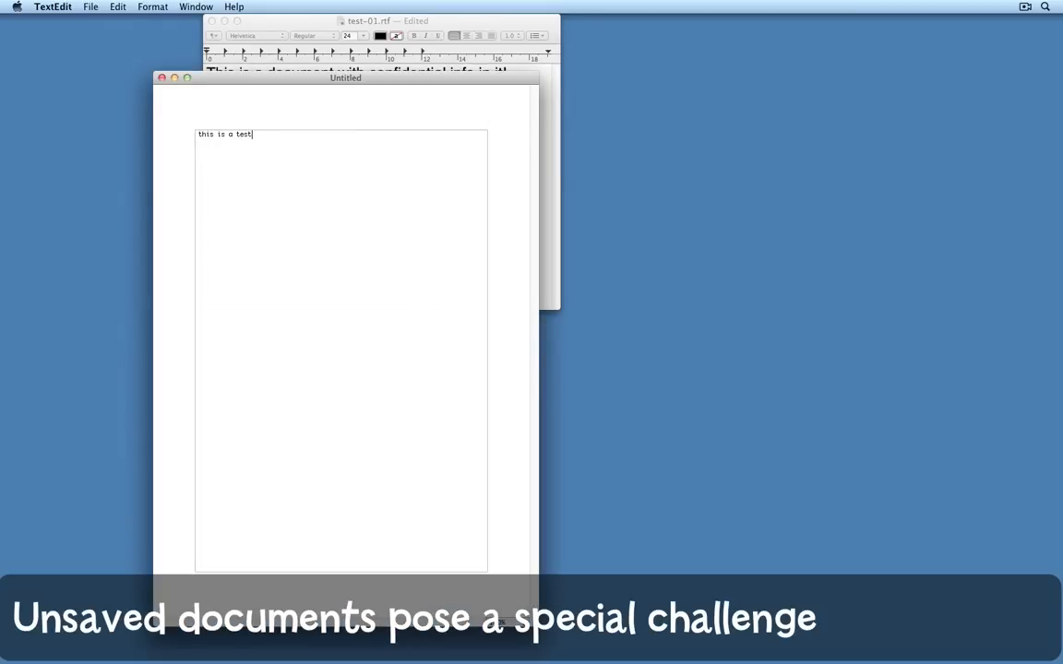
pyautogui.moveTo(311, 86)
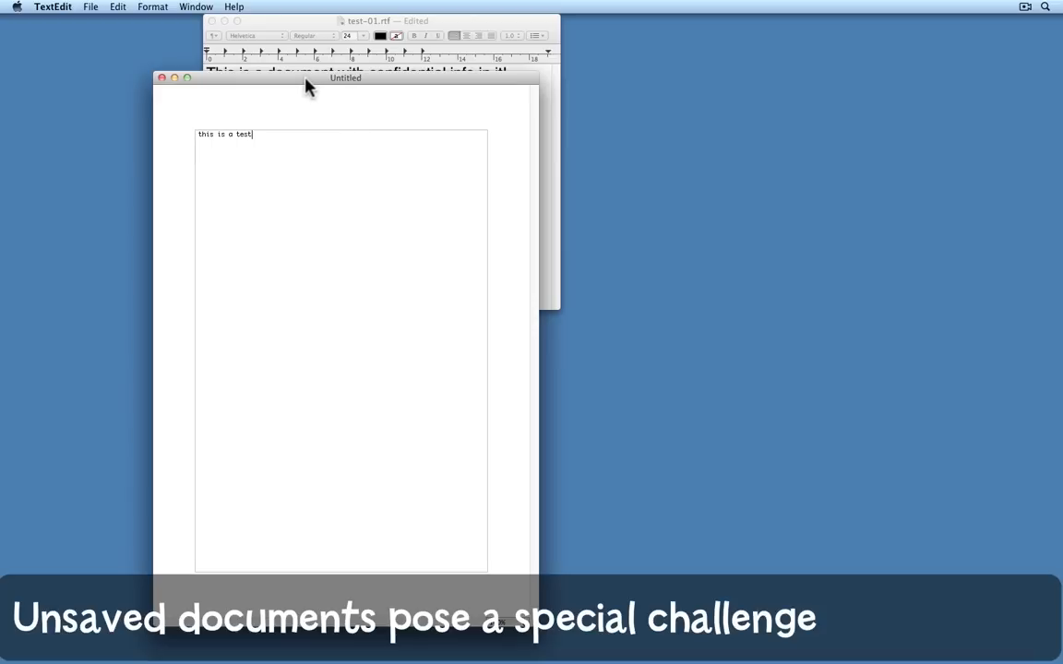
pyautogui.click(52, 8)
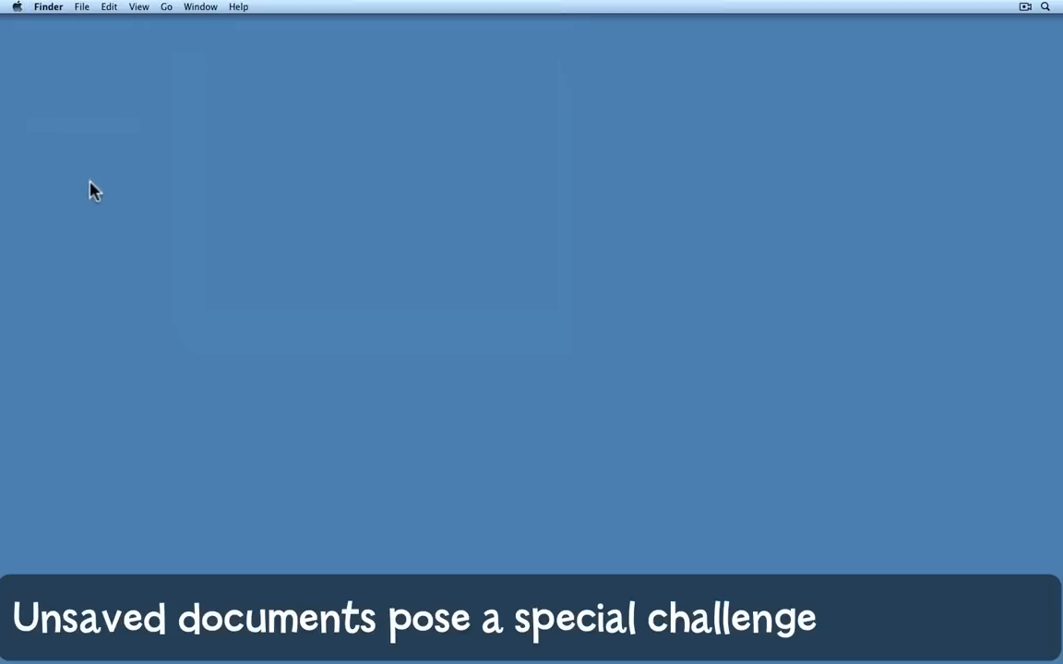
pyautogui.click(17, 8)
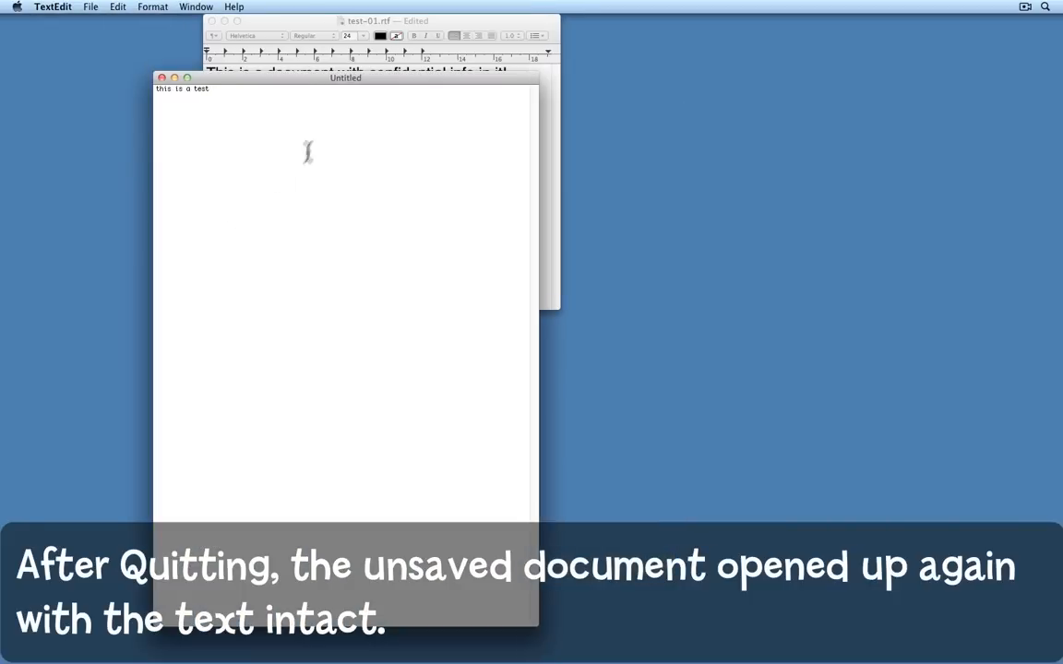
pyautogui.moveTo(294, 96)
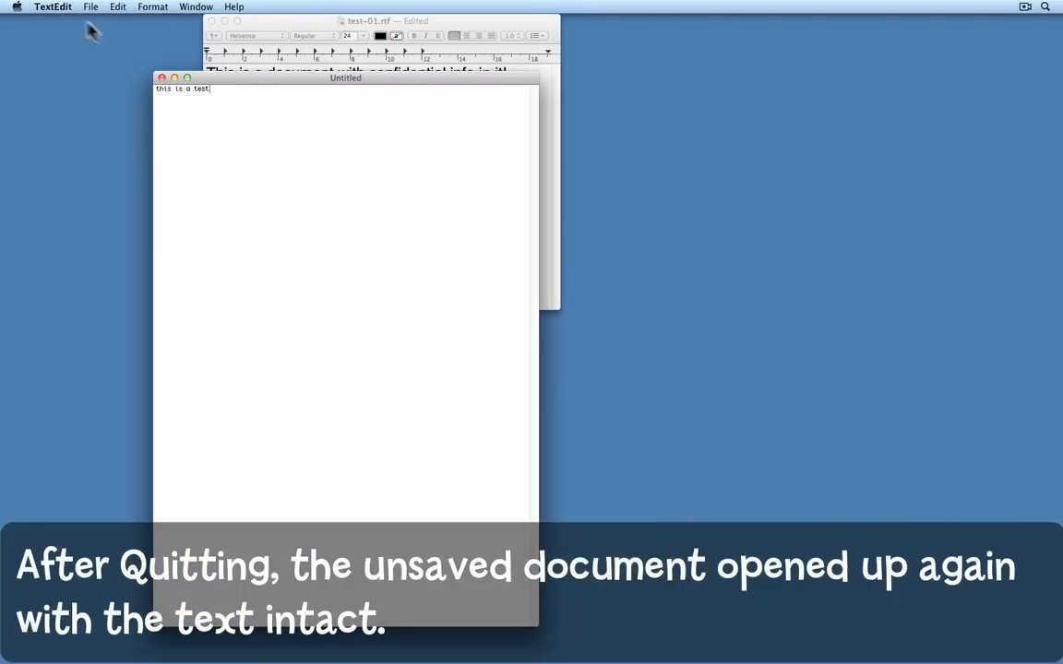
# Step: Quit TextEdit with Quit and Discard Windows, then relaunch it from Recent Items
pyautogui.click(52, 7)
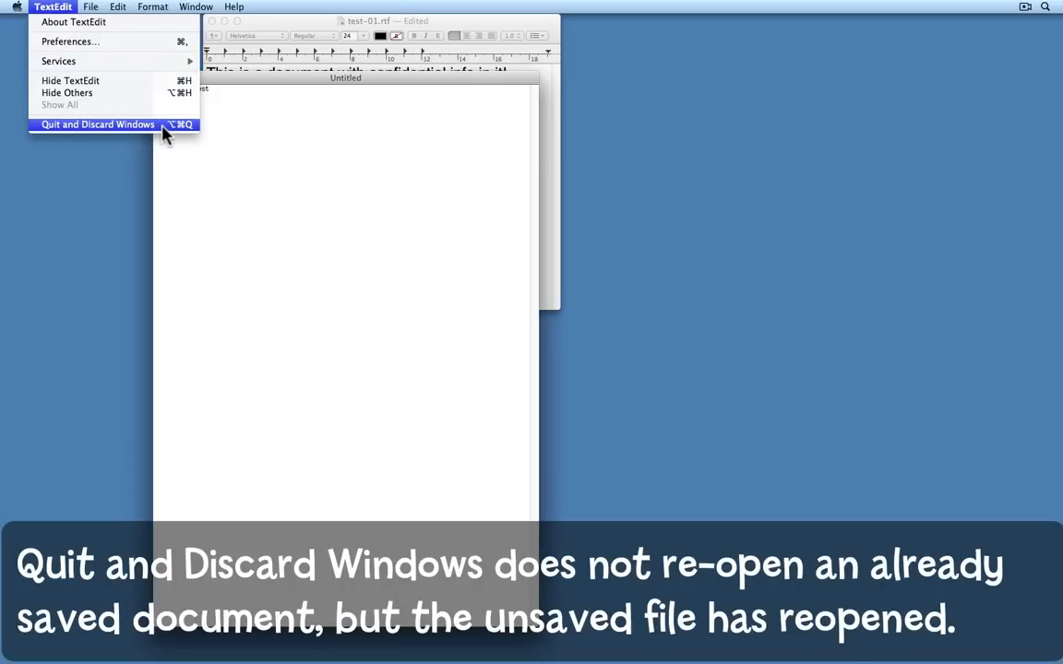
pyautogui.click(96, 123)
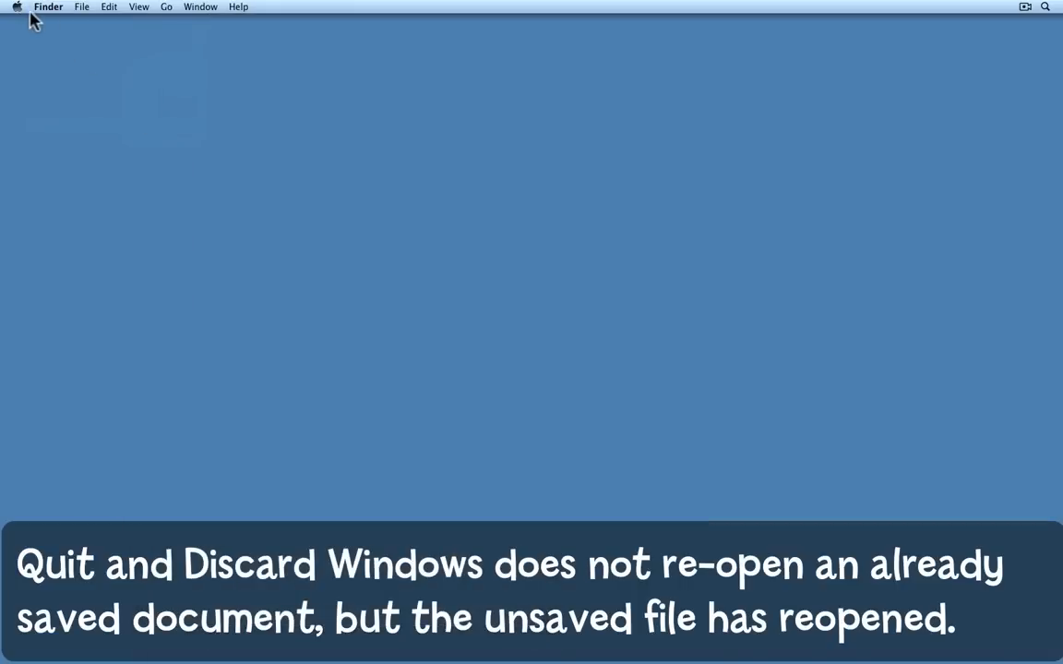
pyautogui.click(16, 7)
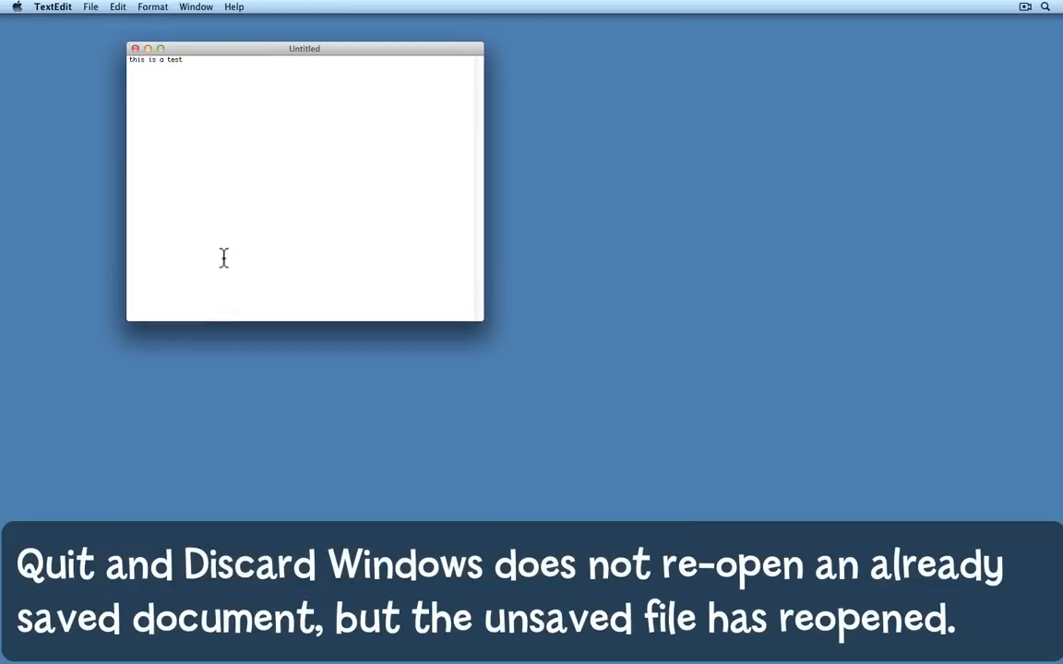
pyautogui.moveTo(221, 238)
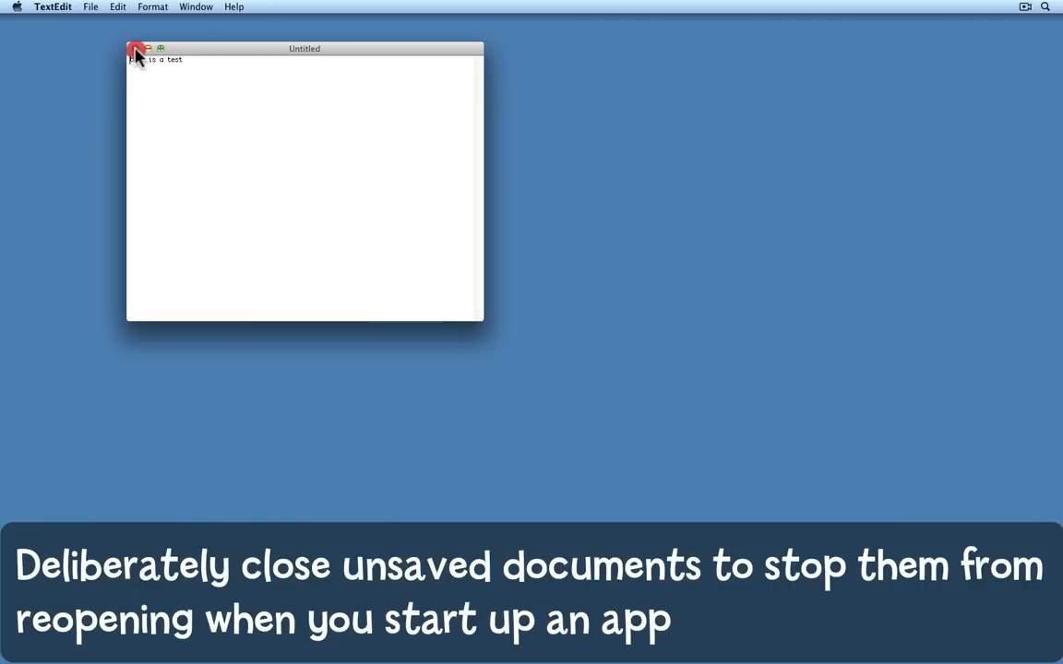
# Step: Close the Untitled note and choose Don't Save to discard its changes
pyautogui.click(136, 48)
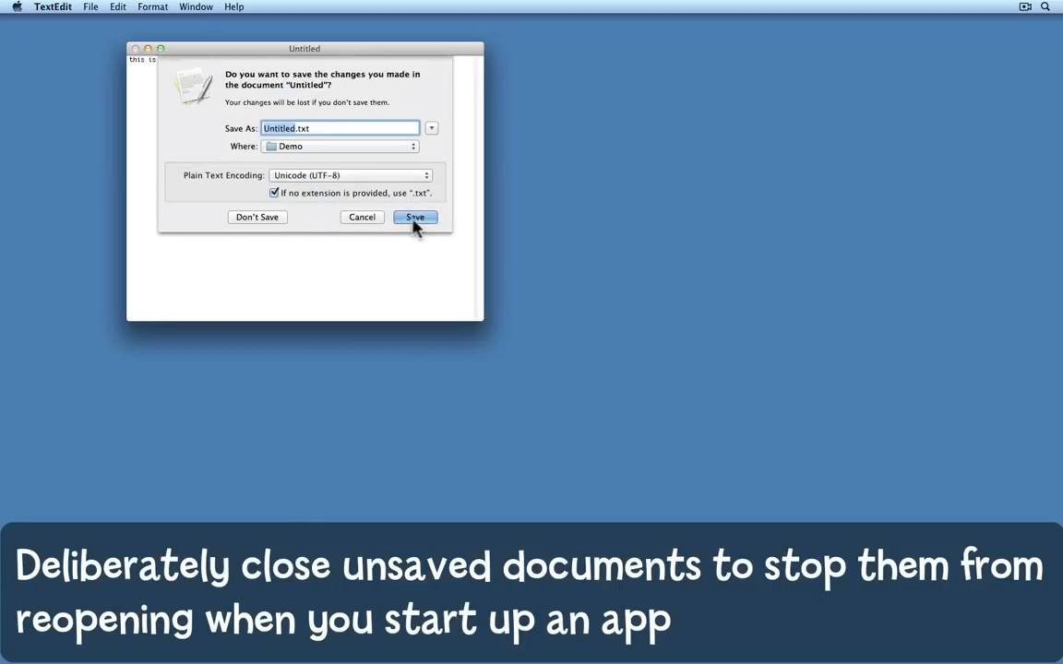
pyautogui.moveTo(277, 221)
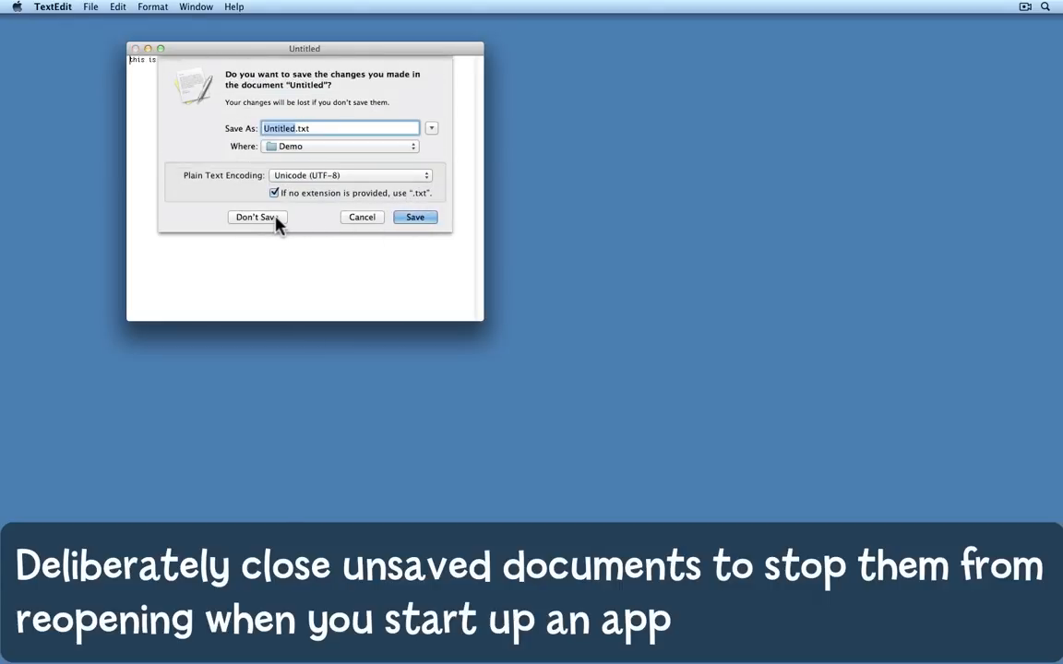
pyautogui.click(256, 217)
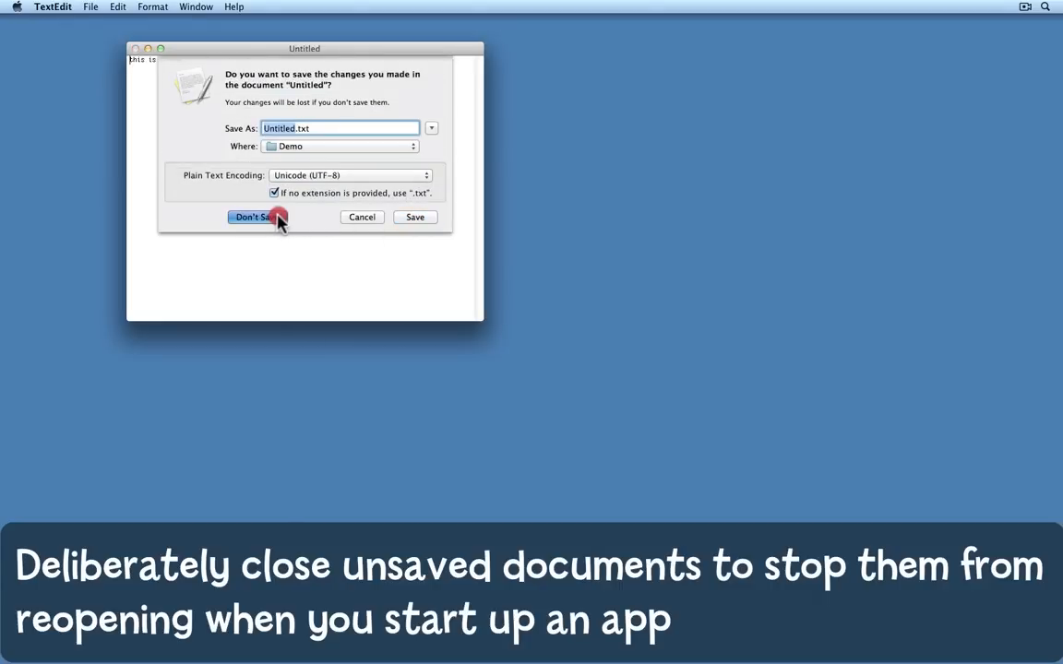
pyautogui.click(251, 218)
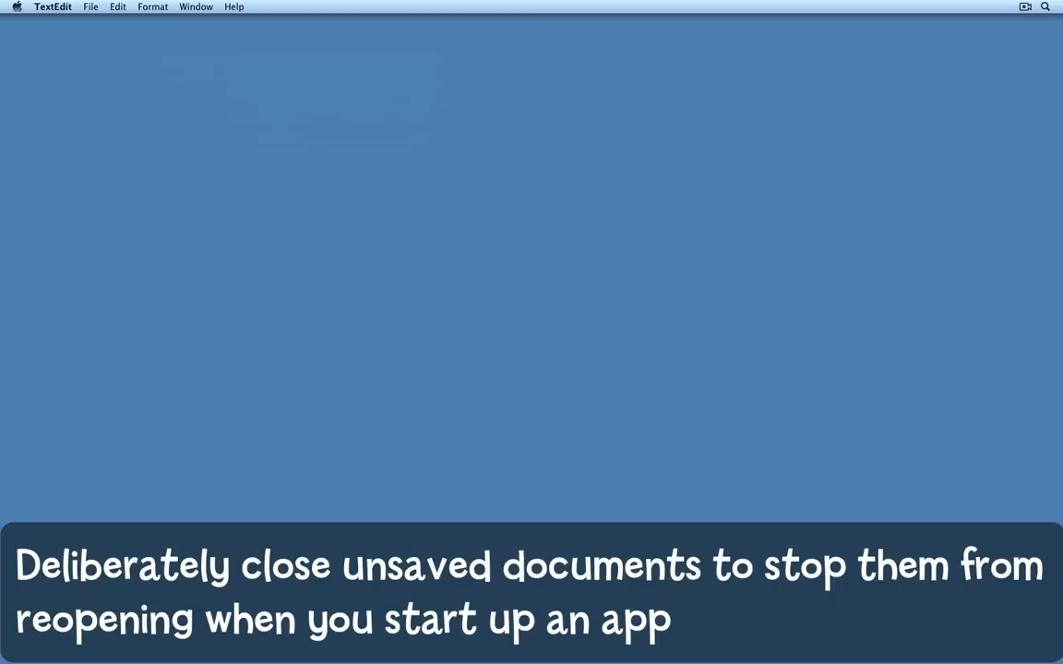